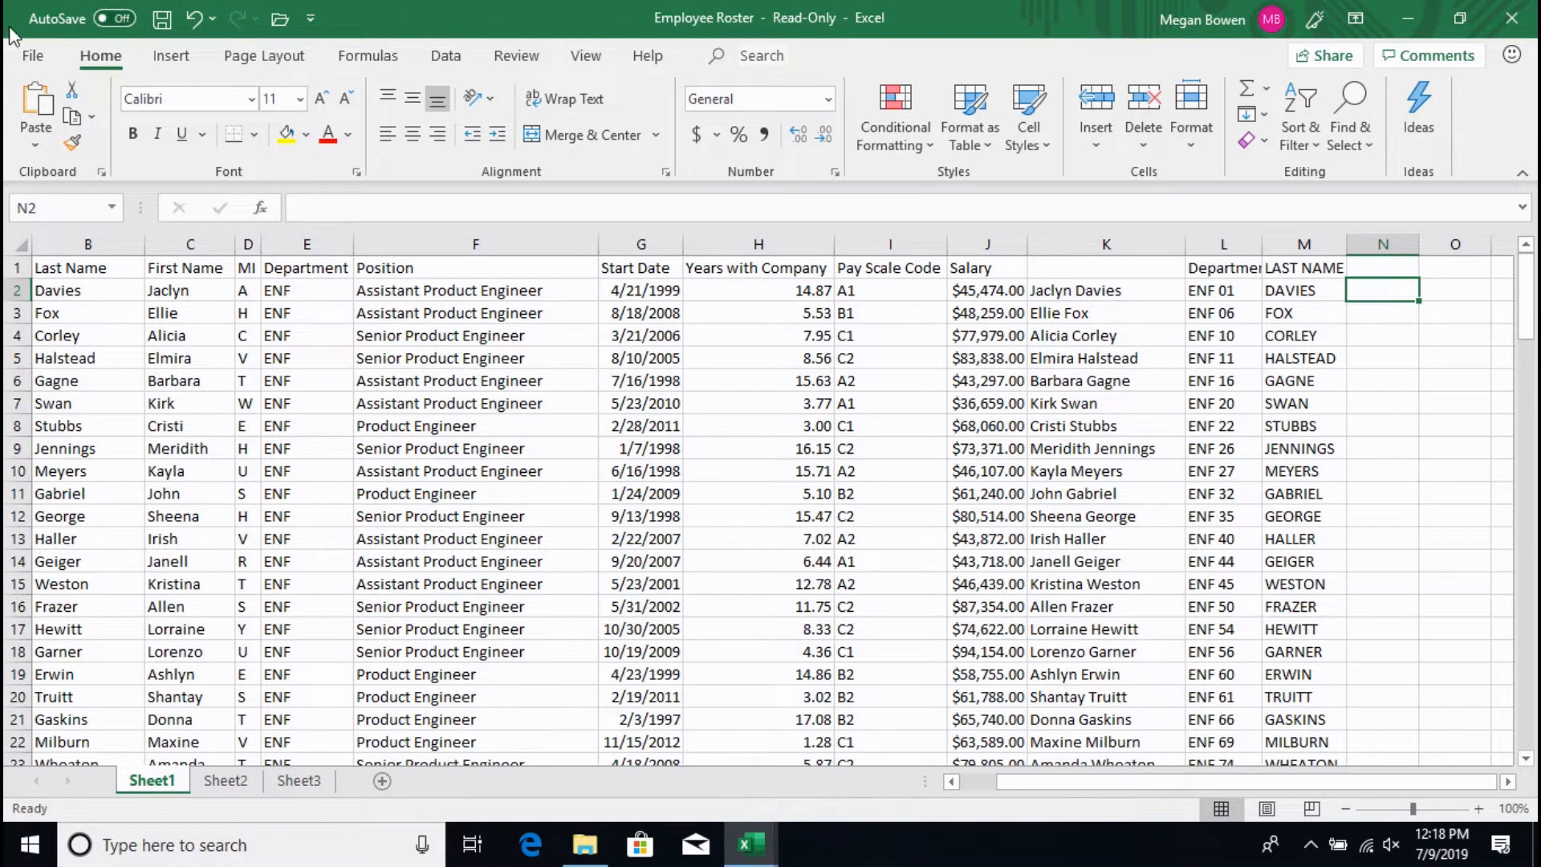
Show the Employee Roster workbook's Info page with its read-only notice and properties.
{"action": "left_click", "coordinate": [32, 55]}
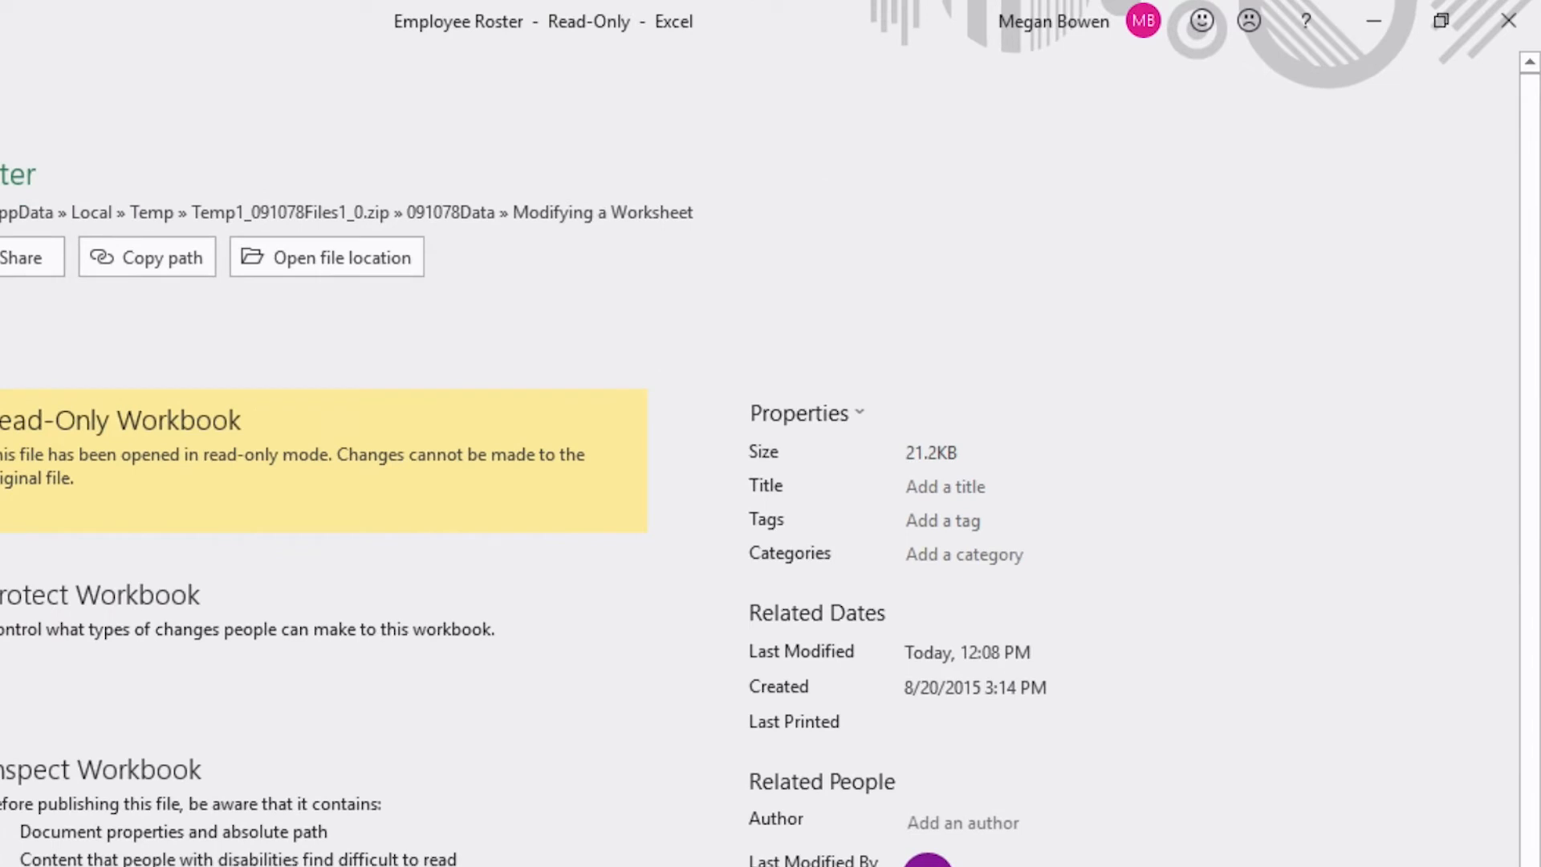
{"action": "mouse_move", "coordinate": [1315, 37]}
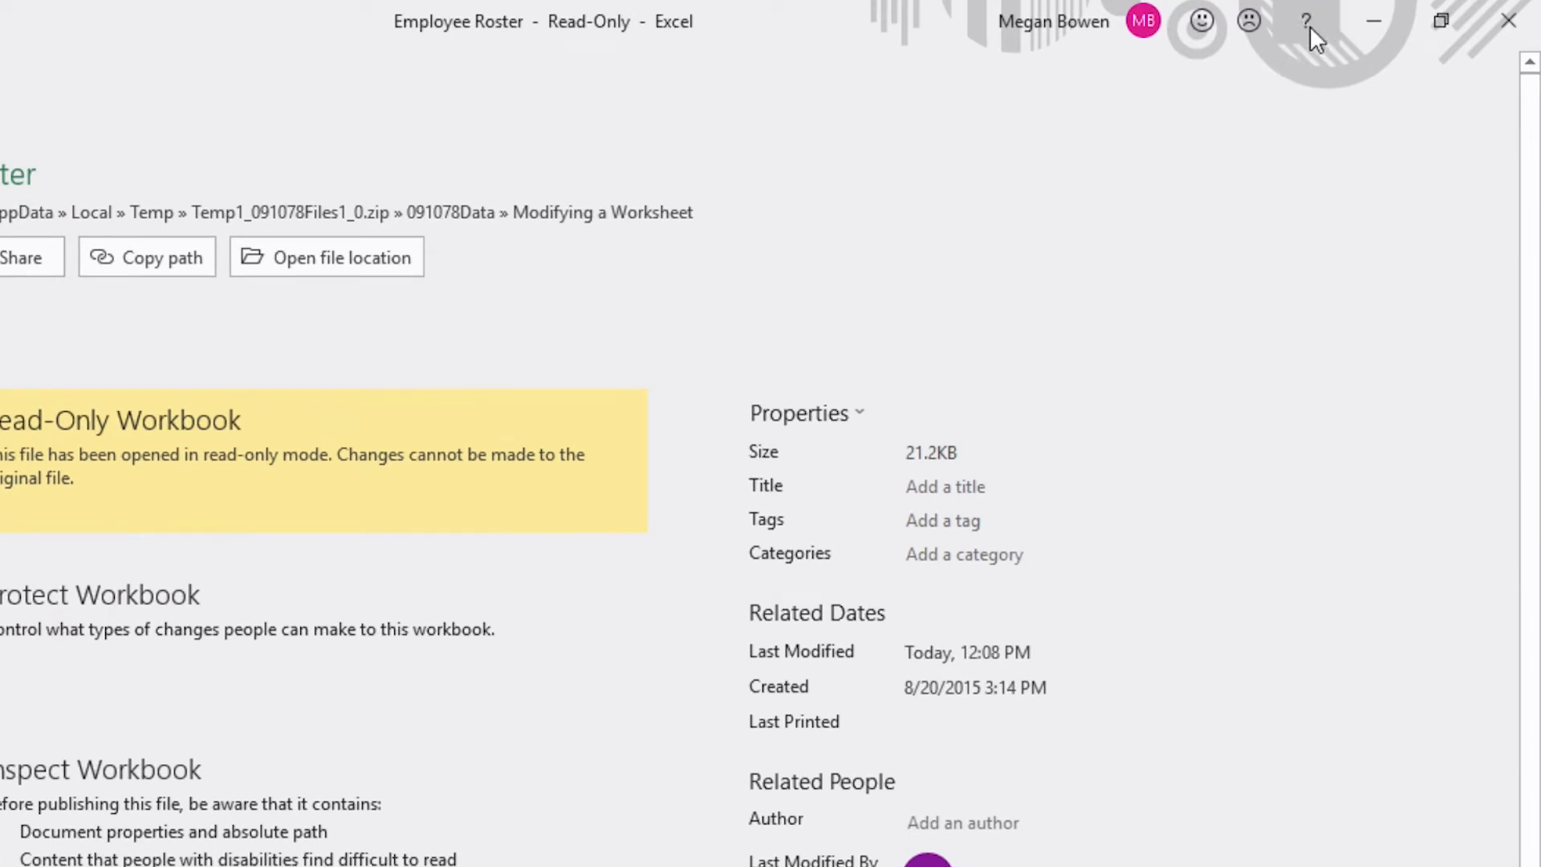
{"action": "mouse_move", "coordinate": [1307, 21]}
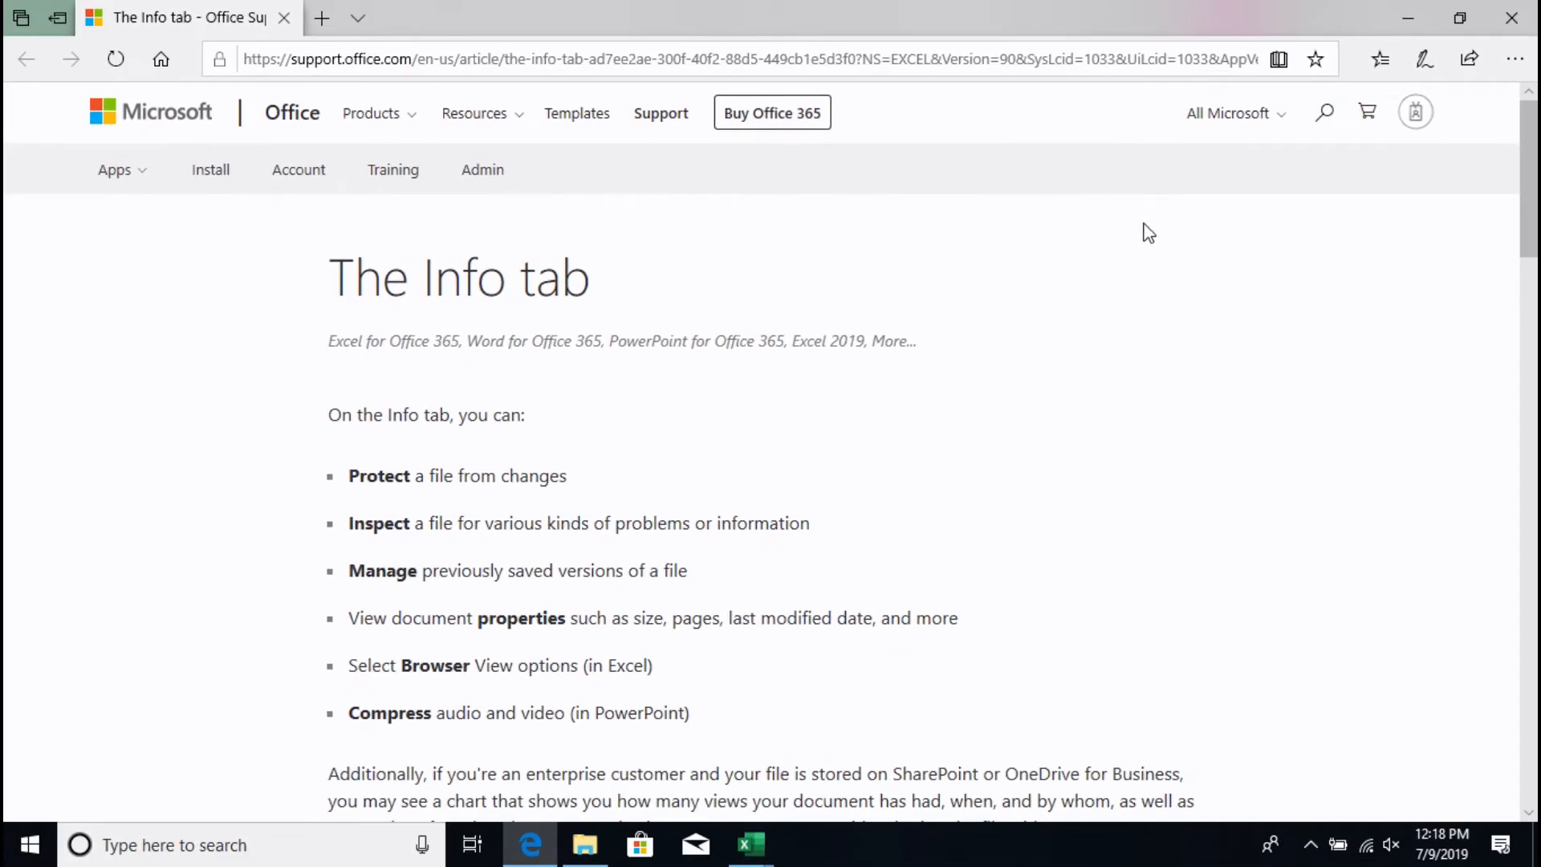
{"action": "mouse_move", "coordinate": [1137, 262]}
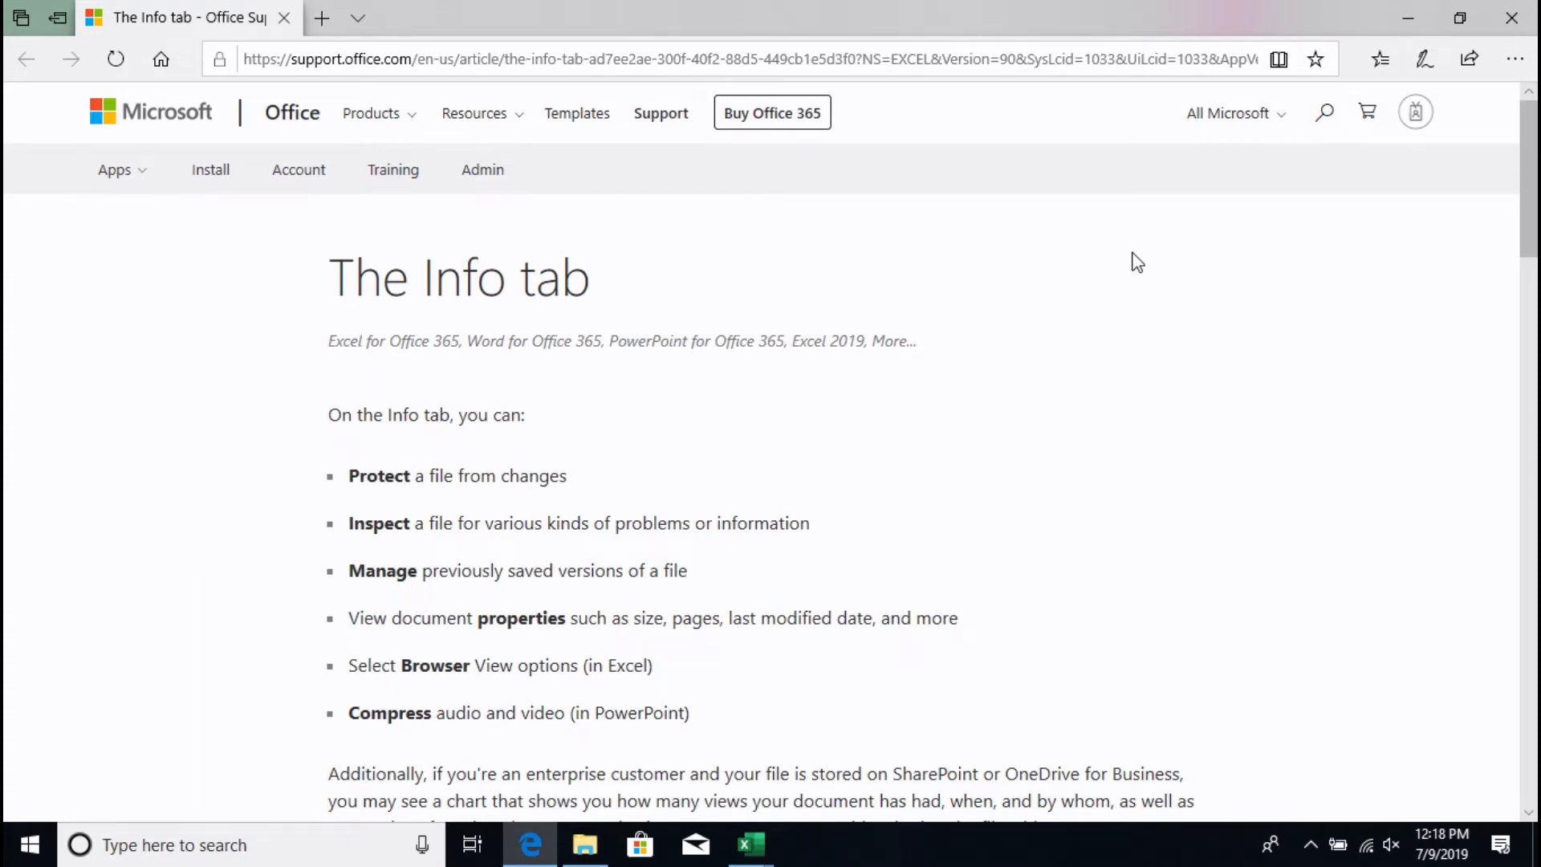
{"action": "mouse_move", "coordinate": [1194, 283]}
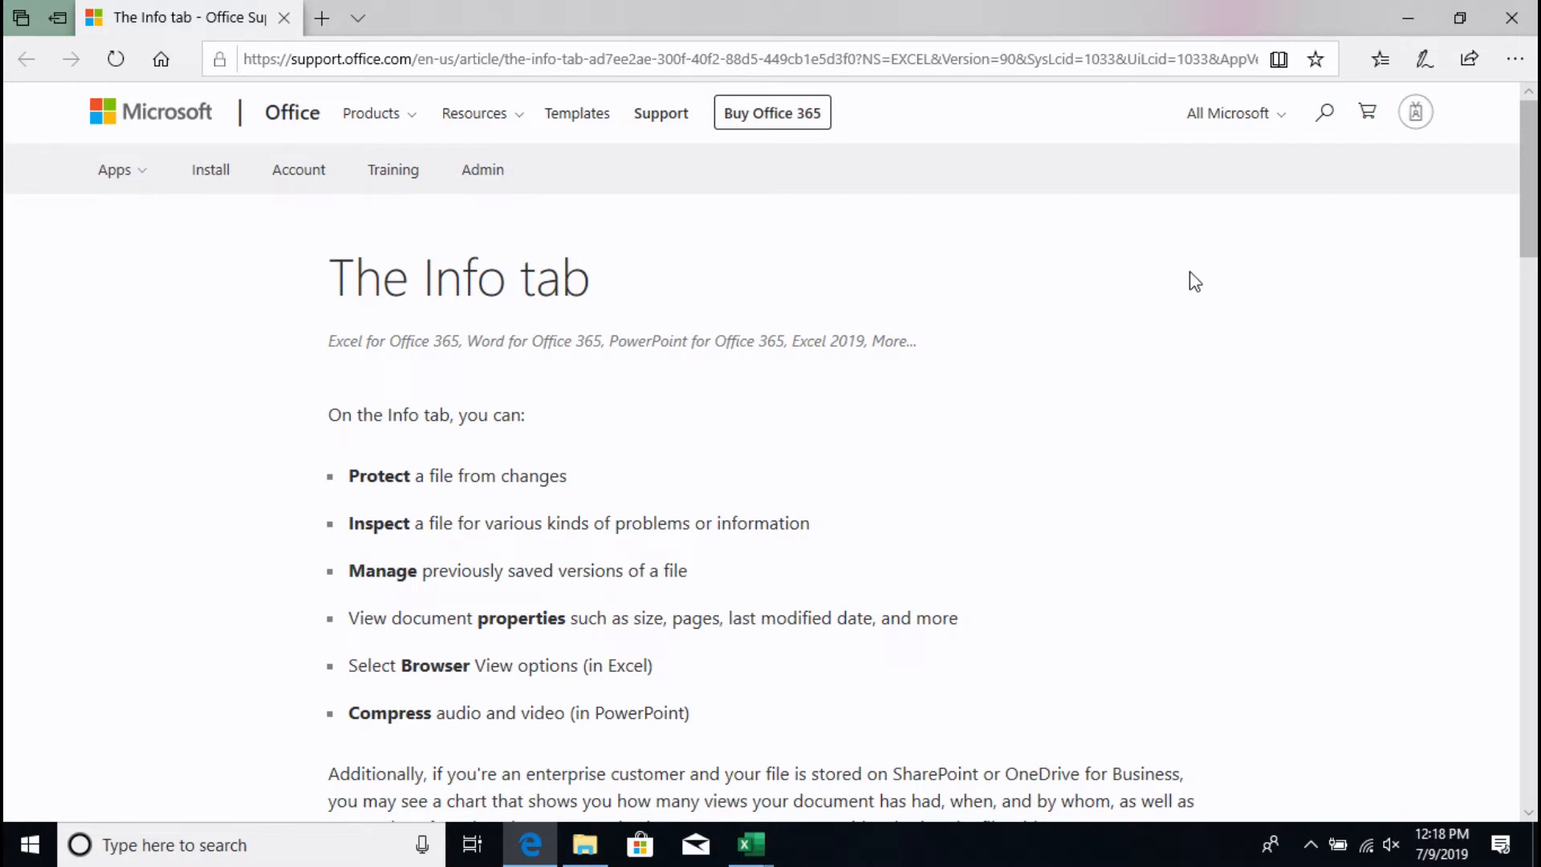
{"action": "mouse_move", "coordinate": [1324, 113]}
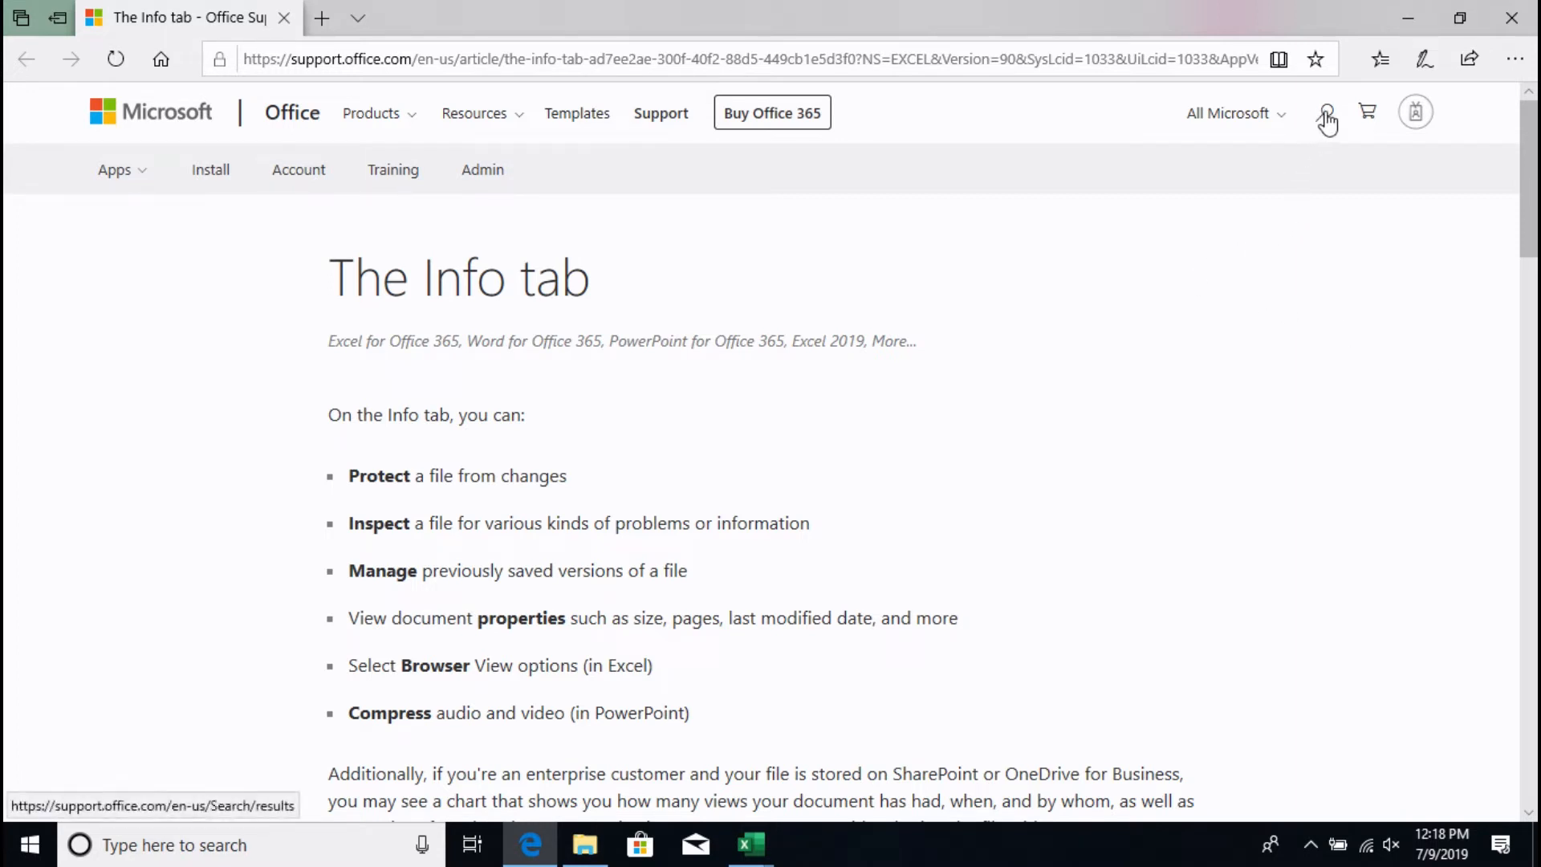
Search Office support for 'auto fill options' and review the article results.
{"action": "left_click", "coordinate": [1328, 112]}
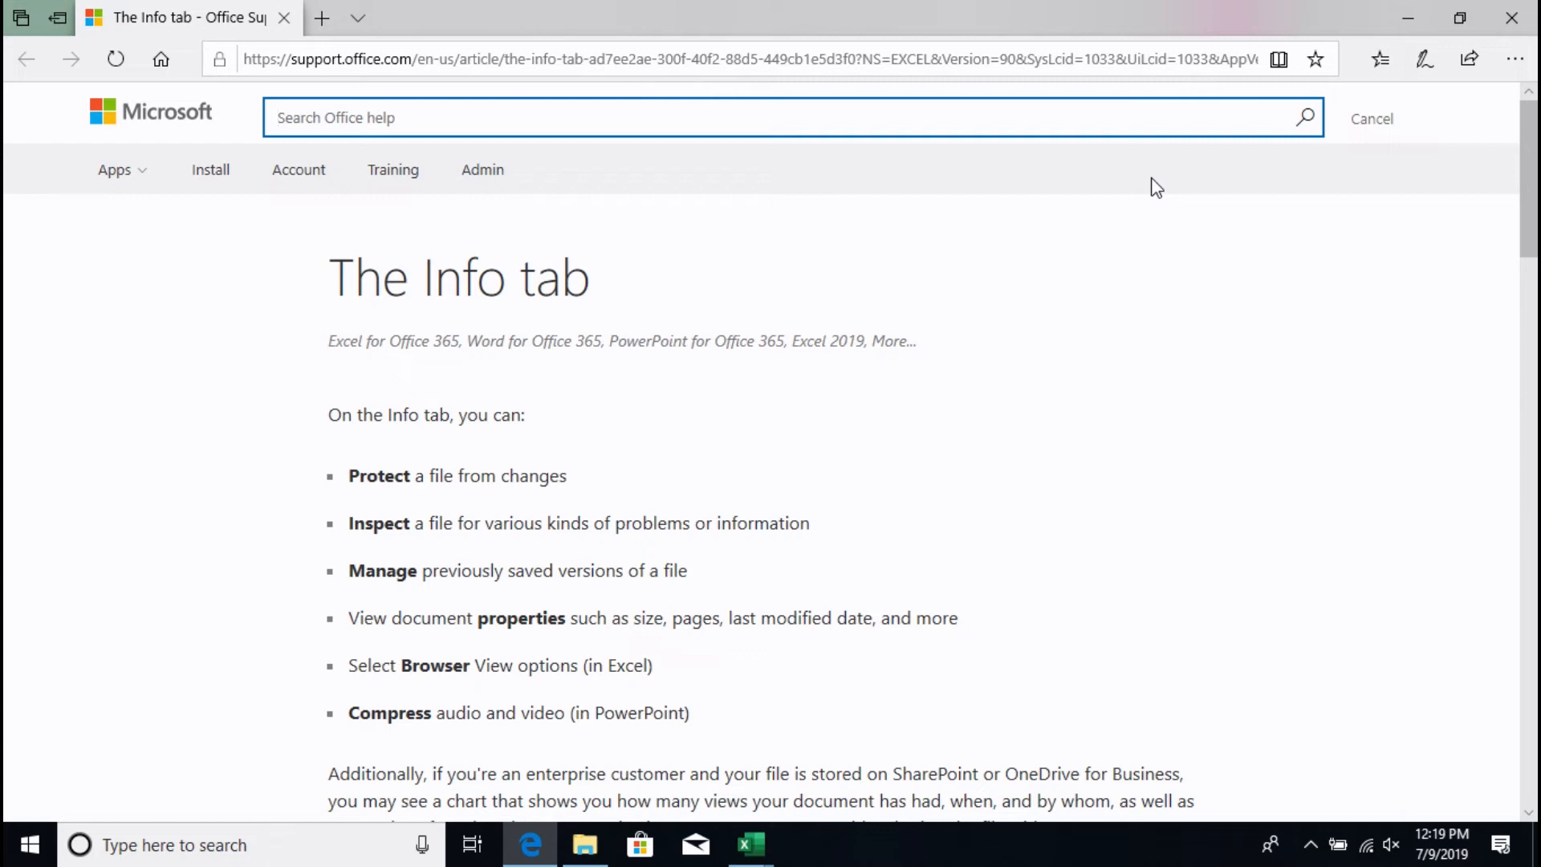
{"action": "type", "text": "auto fill"}
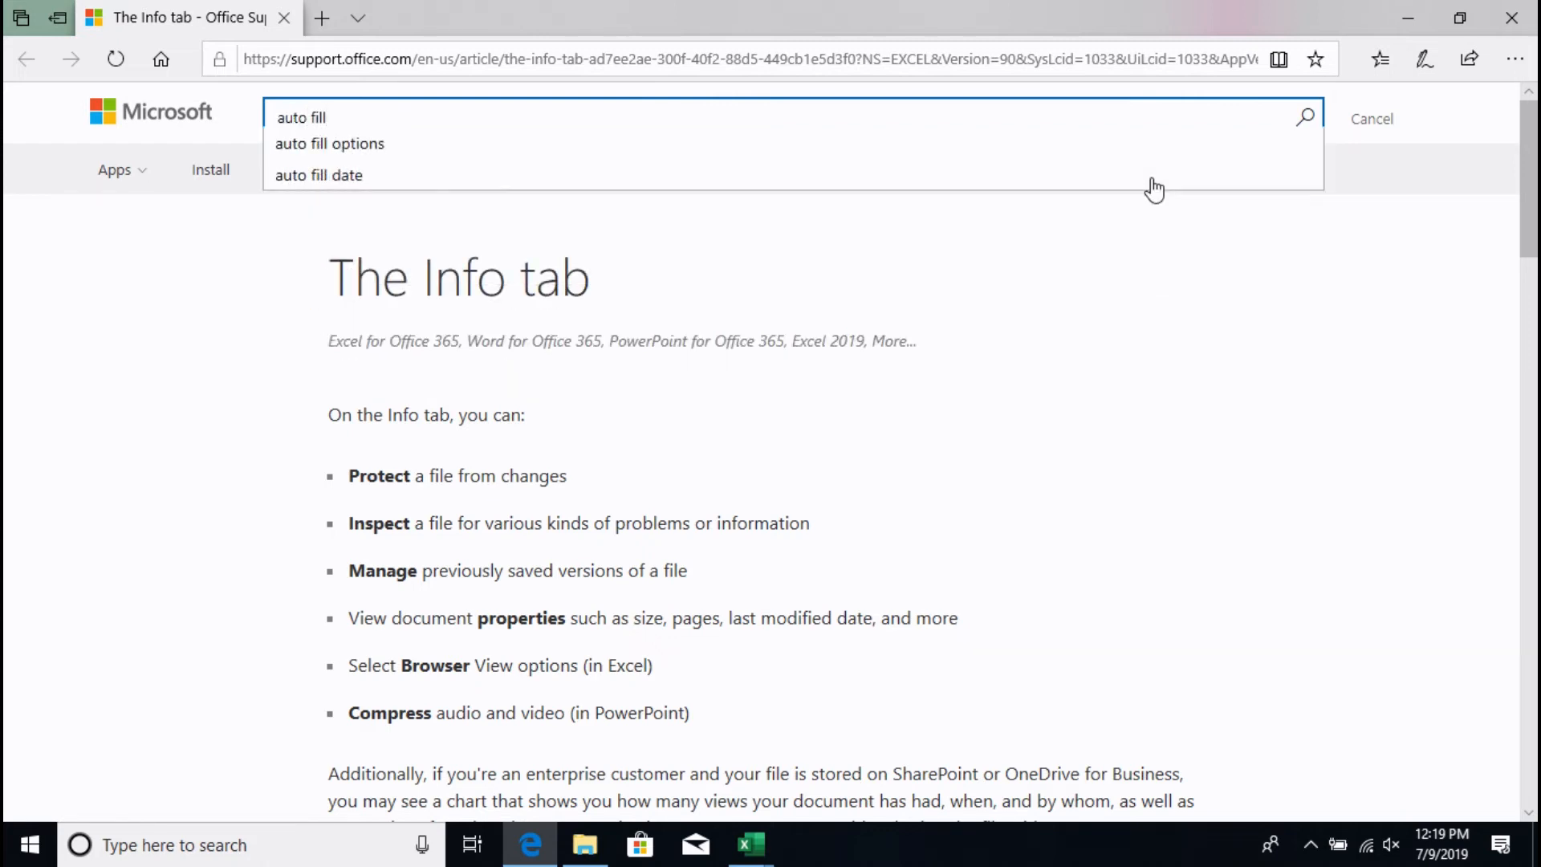
{"action": "left_click", "coordinate": [329, 143]}
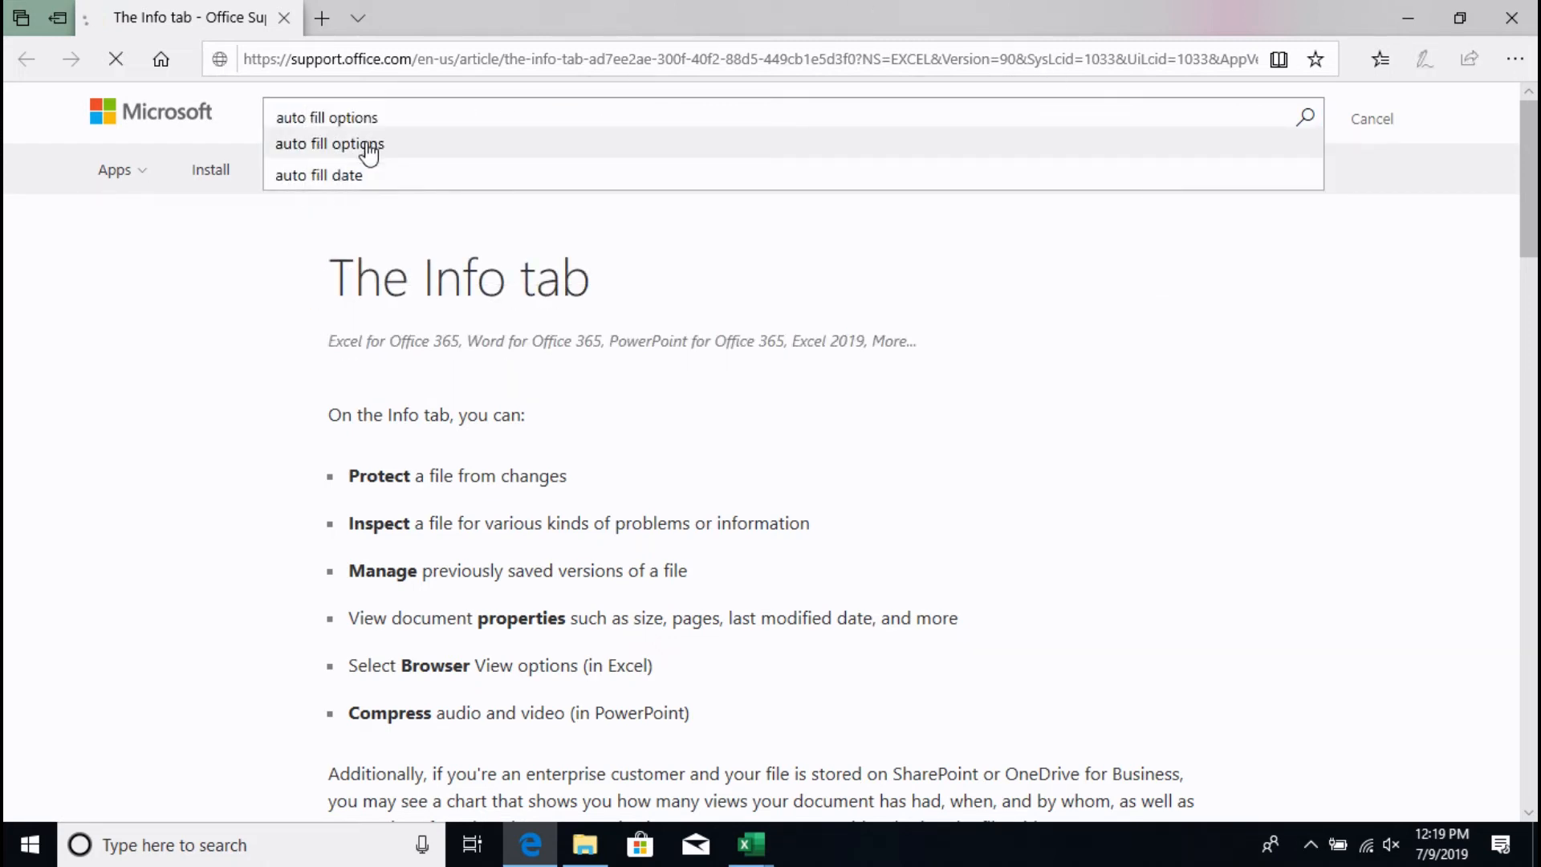
{"action": "left_click", "coordinate": [331, 143]}
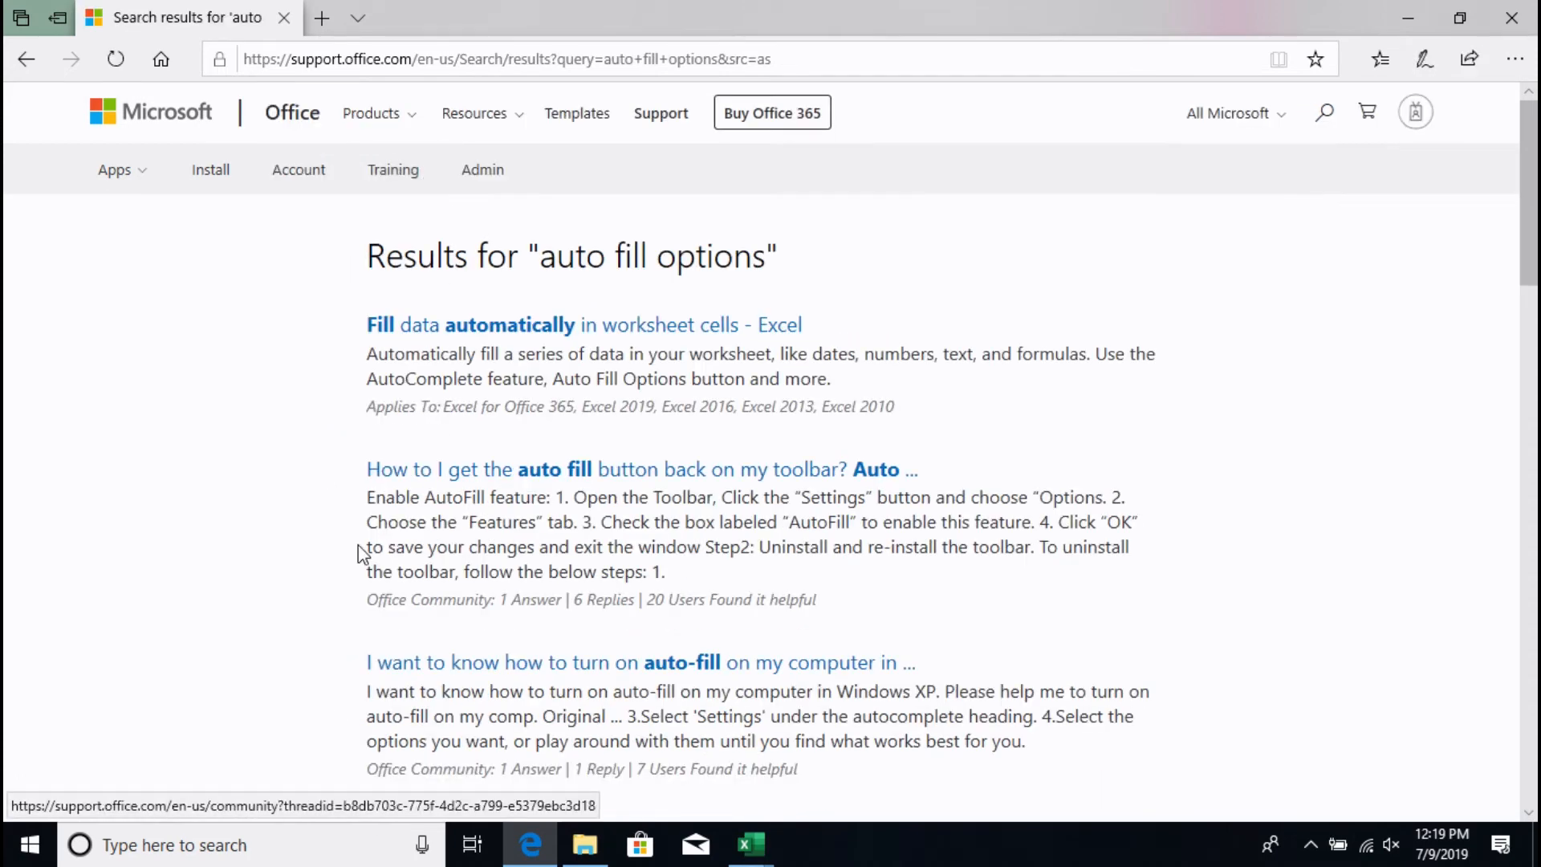
{"action": "mouse_move", "coordinate": [448, 488]}
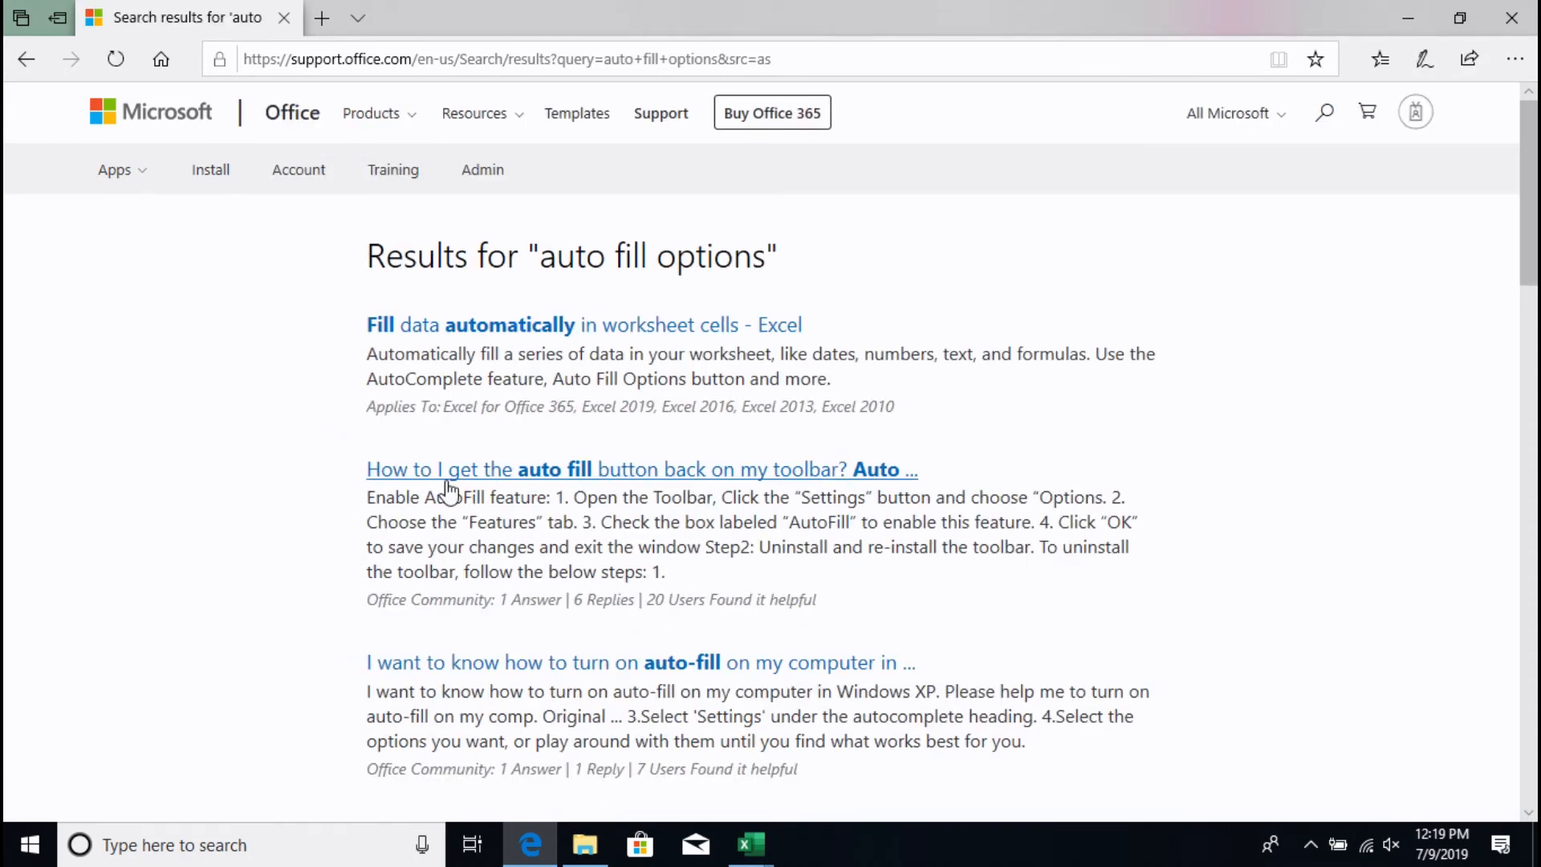
{"action": "scroll", "scroll_direction": "down", "scroll_amount": 3}
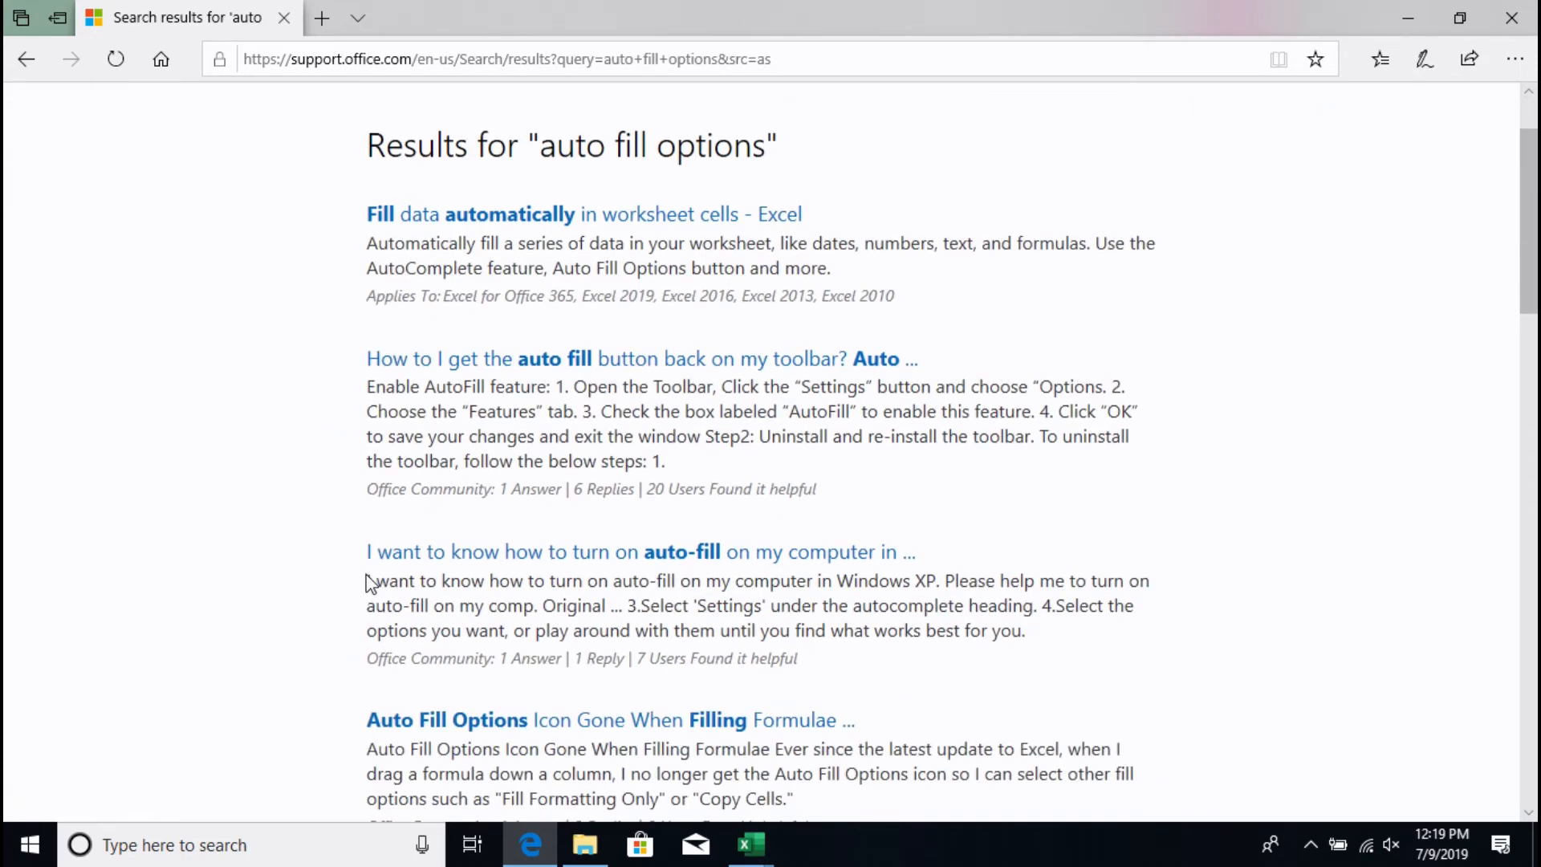